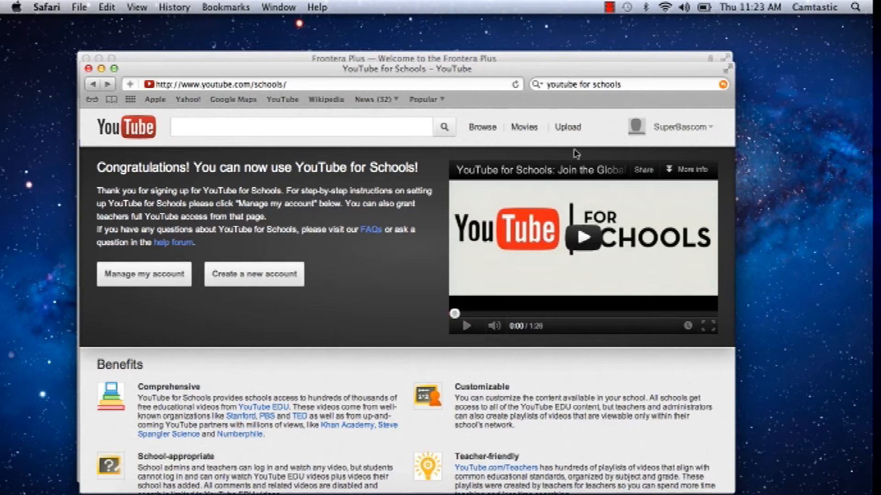
pyautogui.moveTo(673, 149)
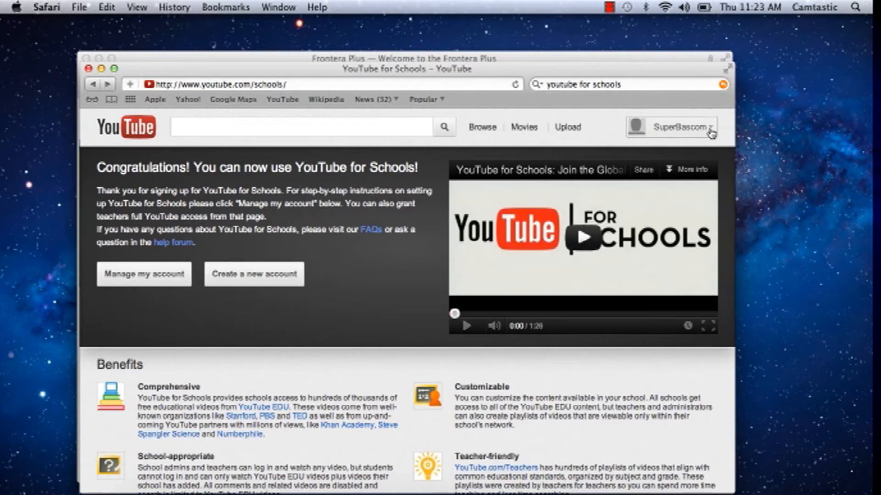
# Show the signed-in YouTube account's menu with its playlists and account links
pyautogui.click(677, 126)
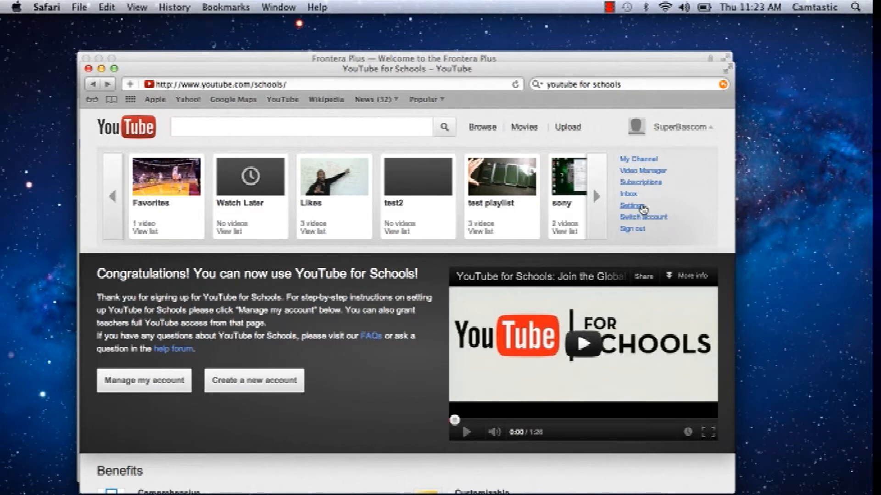
# Go to the YouTube Account settings Overview page
pyautogui.click(631, 205)
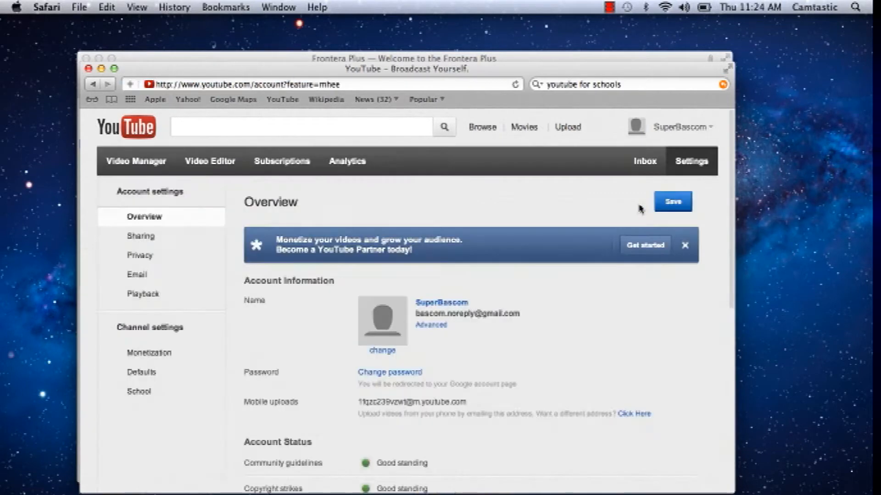
pyautogui.moveTo(581, 225)
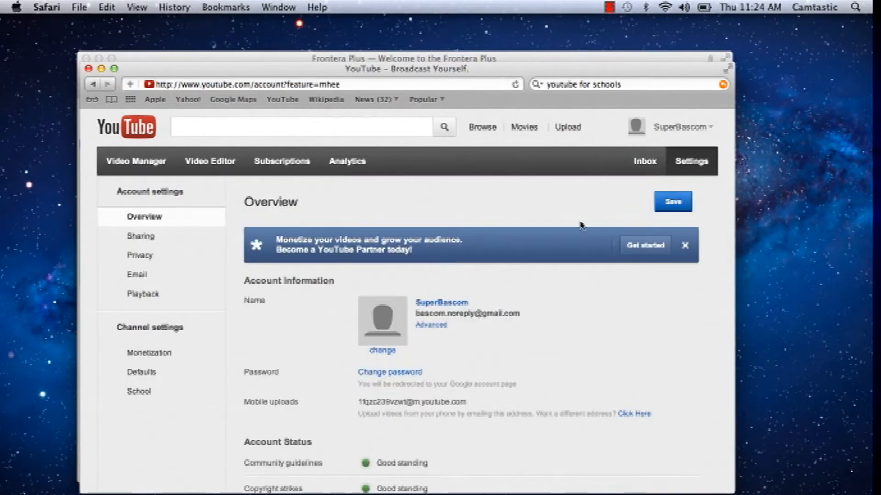
pyautogui.moveTo(401, 338)
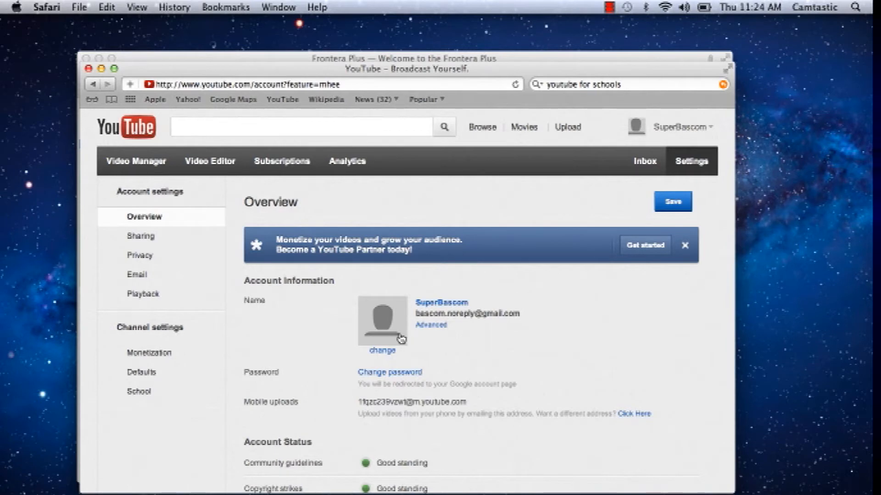
pyautogui.moveTo(424, 332)
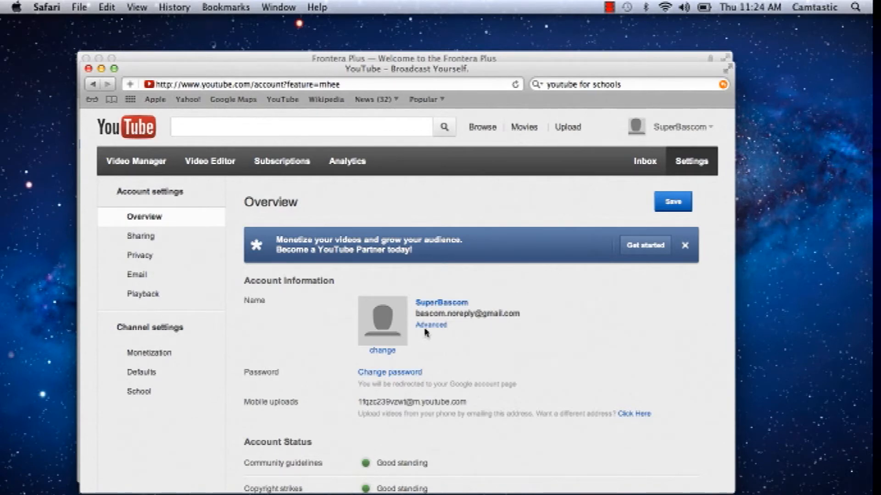
pyautogui.moveTo(430, 328)
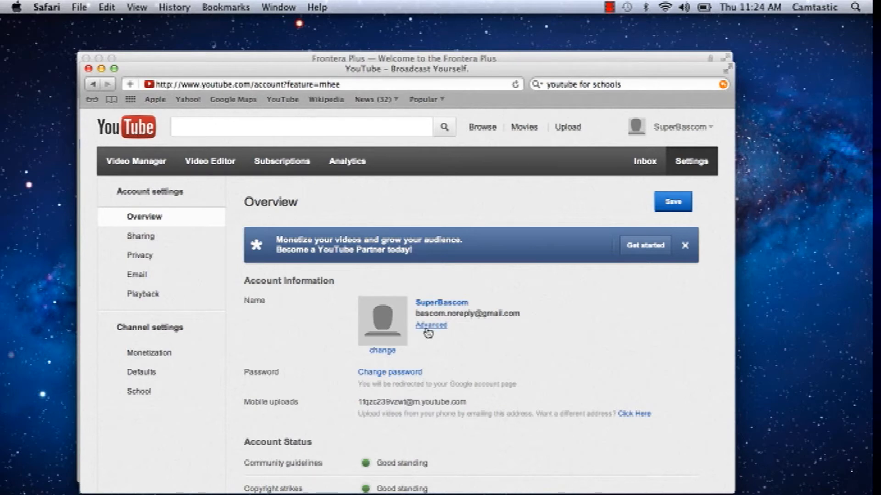
# Copy the YouTube User ID shown on the Advanced account settings page to the clipboard
pyautogui.click(430, 325)
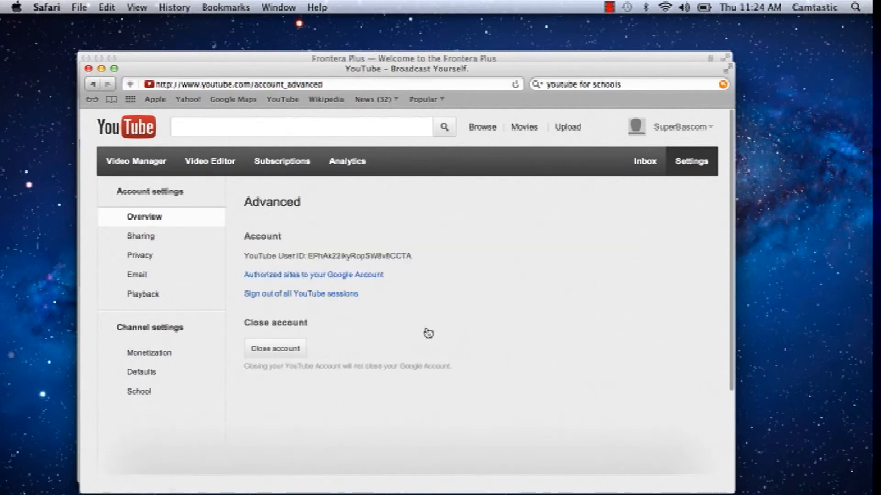
pyautogui.moveTo(334, 283)
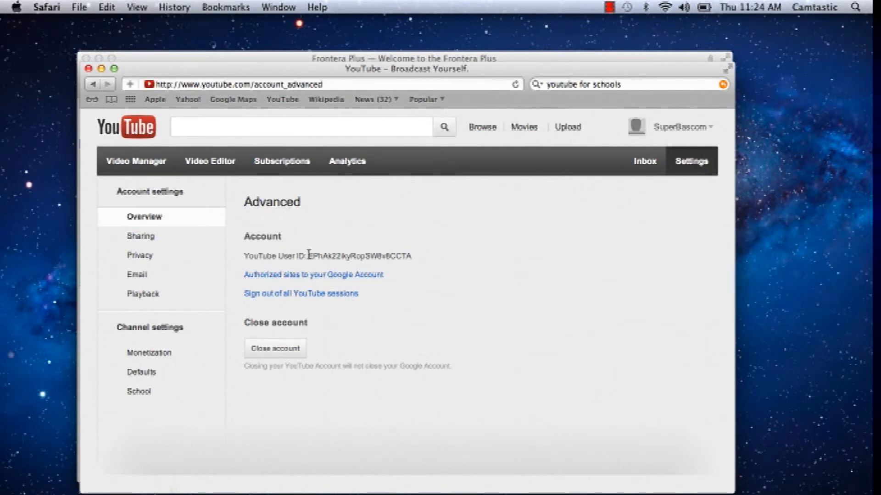
pyautogui.doubleClick(360, 256)
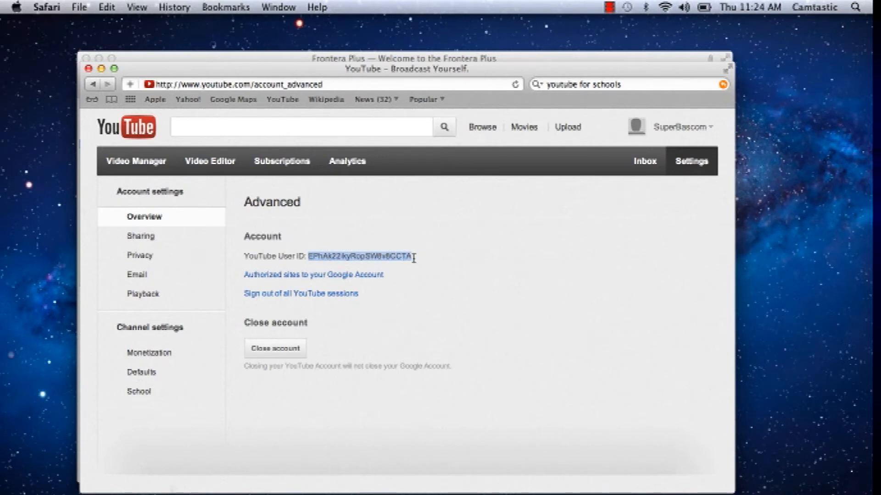
pyautogui.rightClick(360, 255)
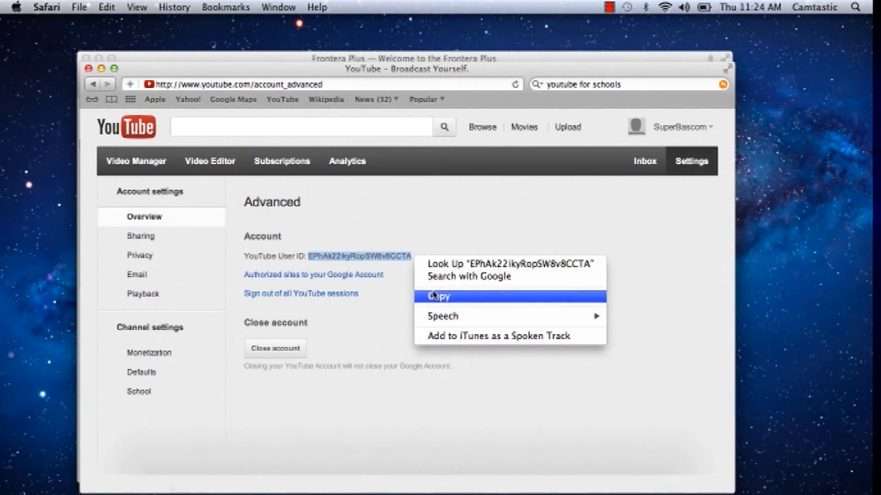
pyautogui.click(440, 297)
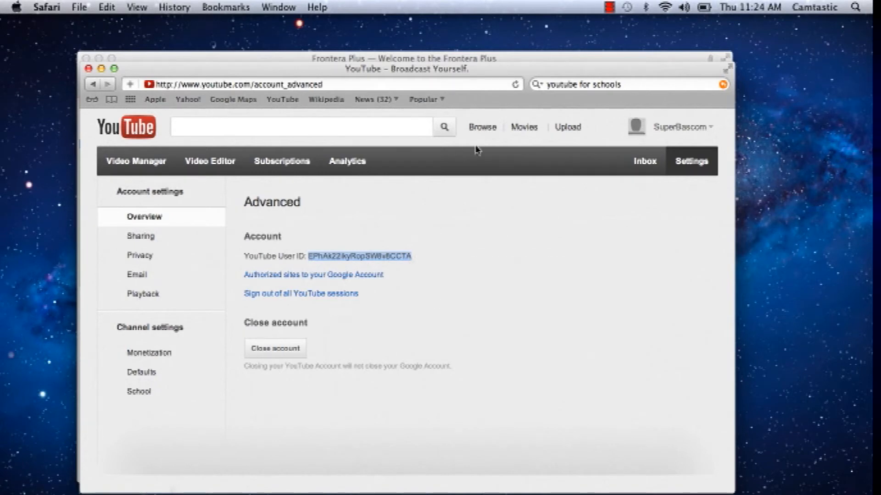
pyautogui.moveTo(510, 59)
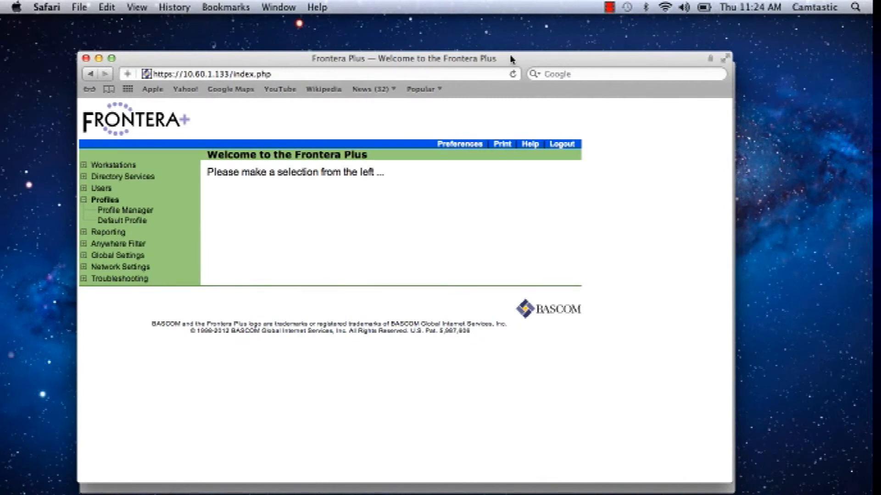
pyautogui.moveTo(396, 101)
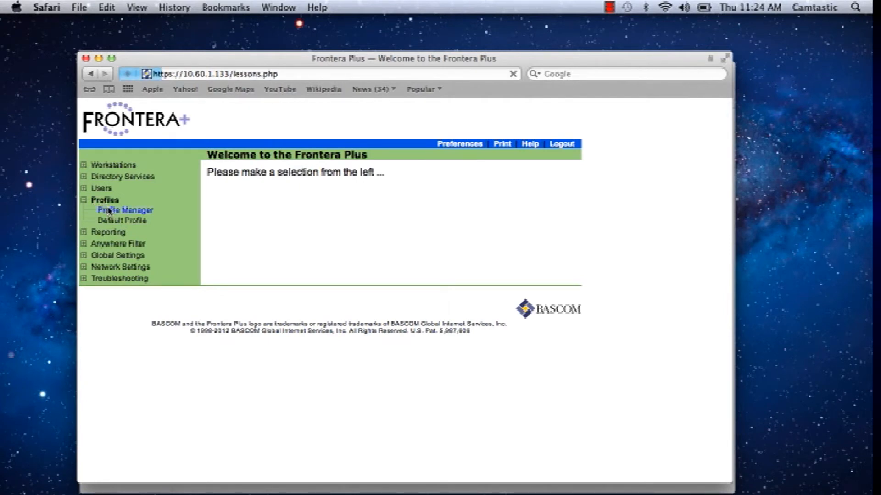
# Show the Profile Manager list of existing filtering profiles in Frontera Plus
pyautogui.click(125, 209)
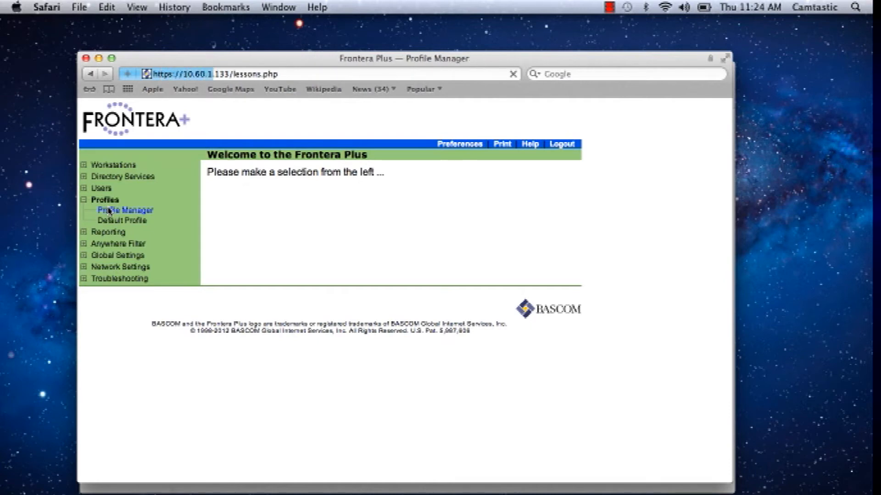
pyautogui.click(126, 210)
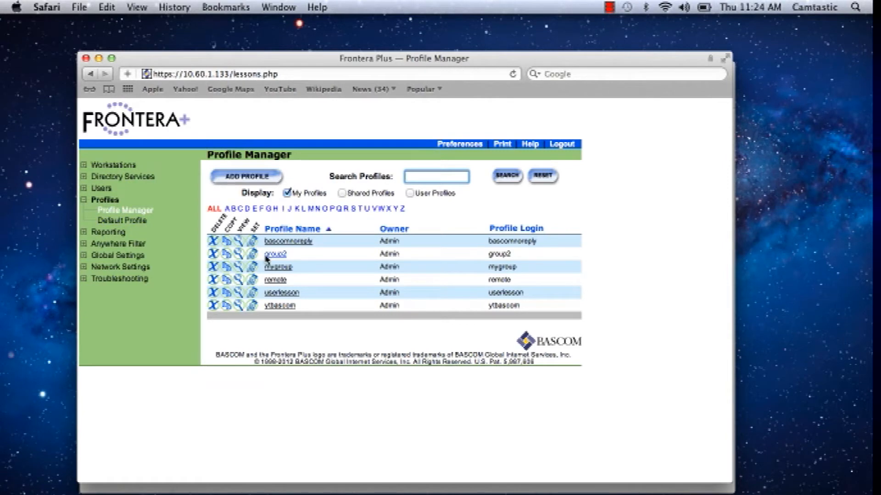
pyautogui.moveTo(278, 267)
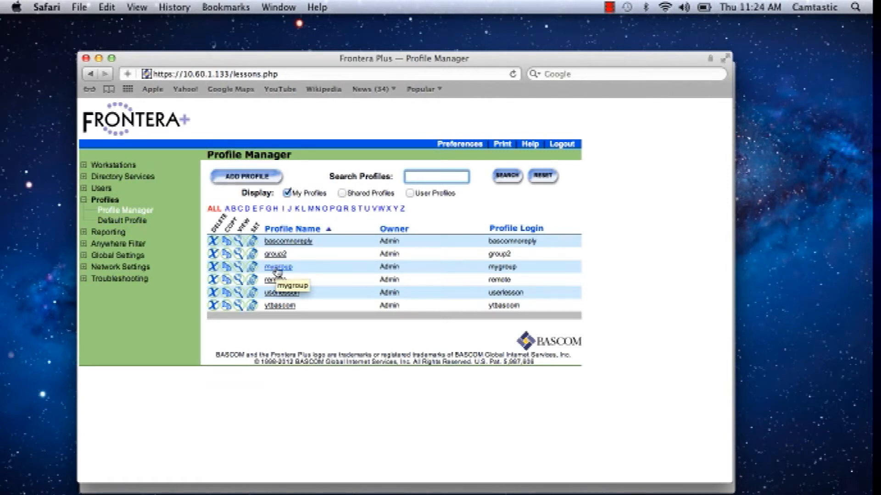
# Bring up the mygroup profile's Edit Profile page with its PlayRight settings
pyautogui.click(278, 267)
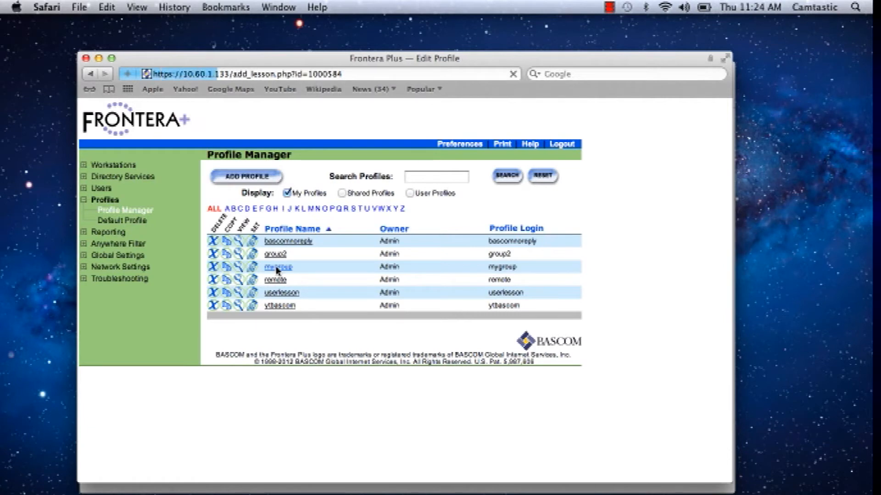
pyautogui.click(277, 267)
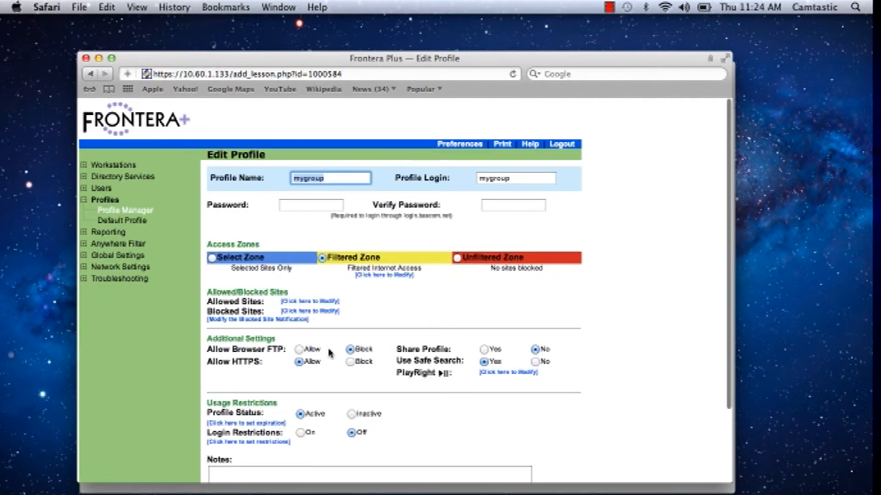
pyautogui.moveTo(424, 374)
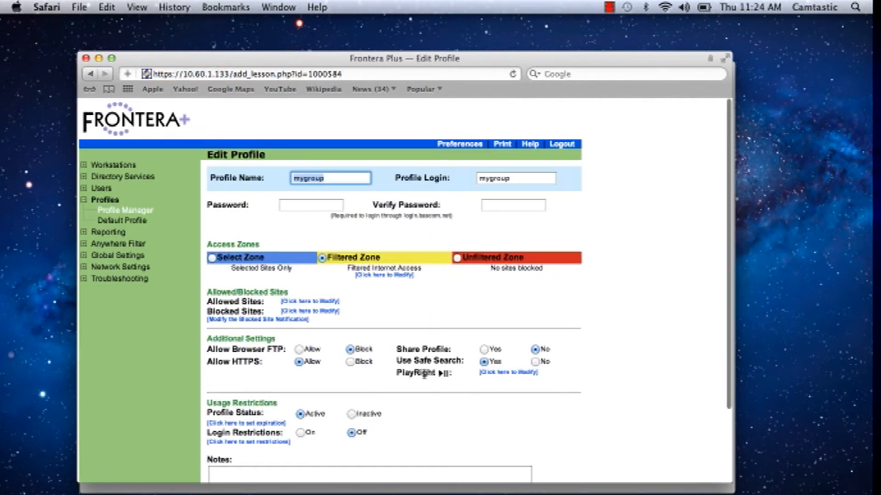
pyautogui.moveTo(499, 380)
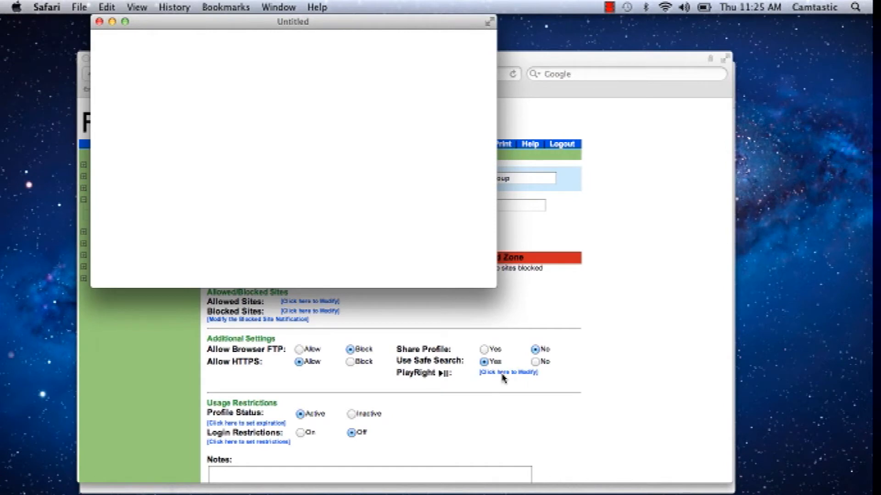
# Replace the Use EduFilter ID value with the copied YouTube for Schools ID and confirm with OK
pyautogui.click(508, 372)
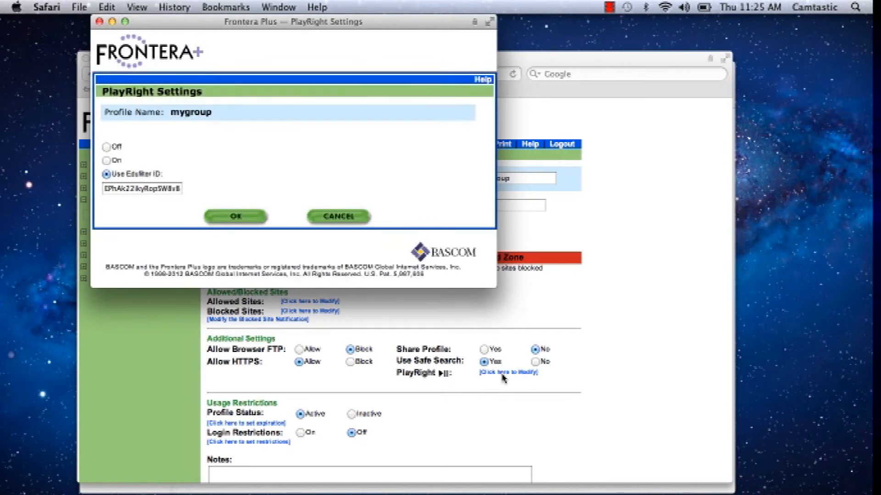
pyautogui.moveTo(148, 235)
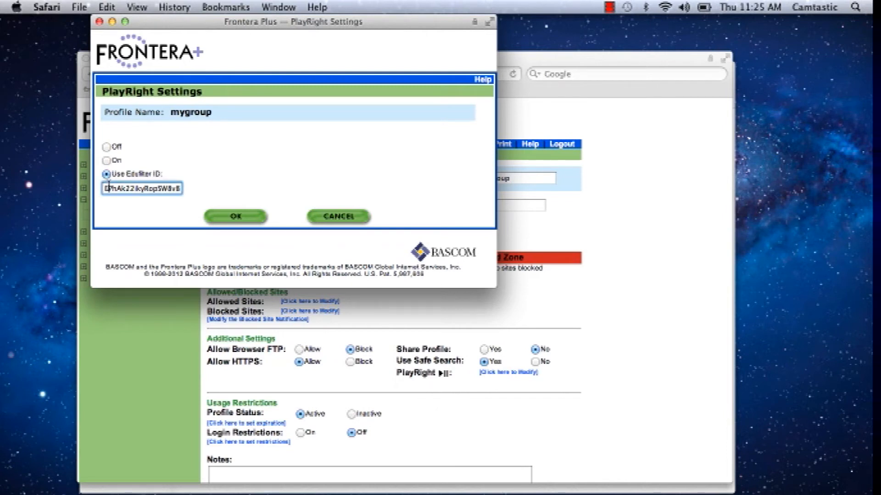
pyautogui.write('CCTA')
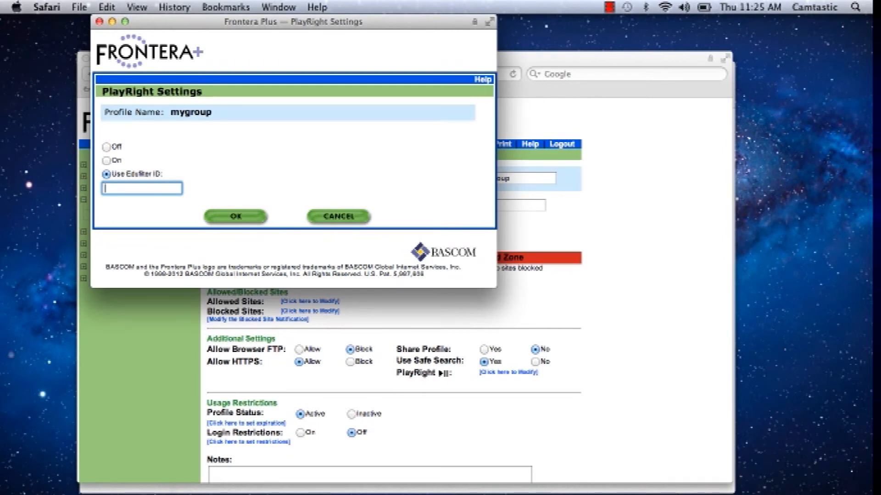
pyautogui.moveTo(201, 191)
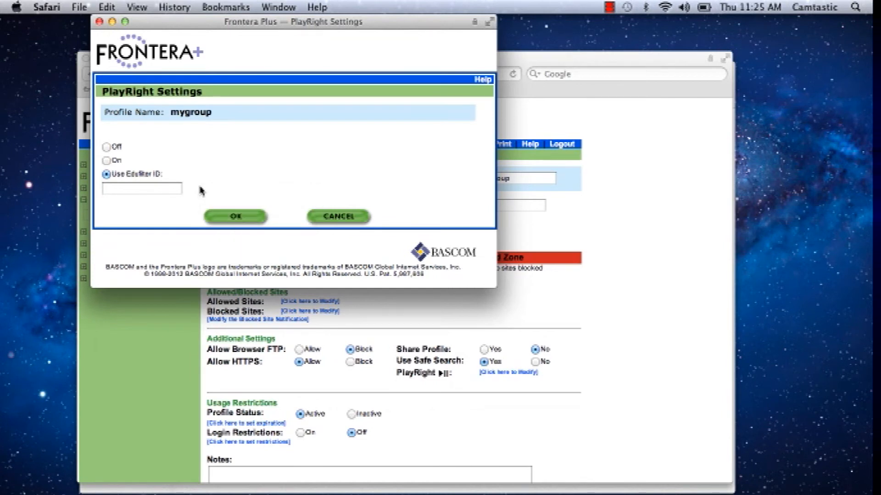
pyautogui.click(141, 188)
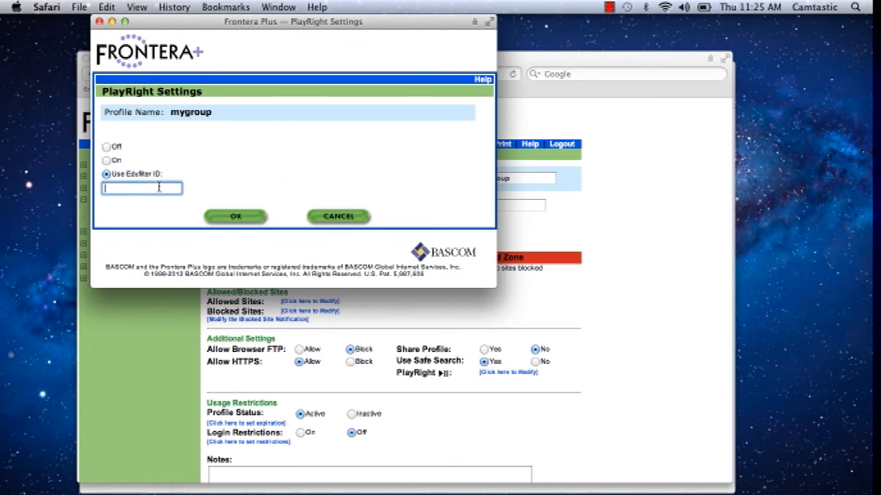
pyautogui.rightClick(141, 188)
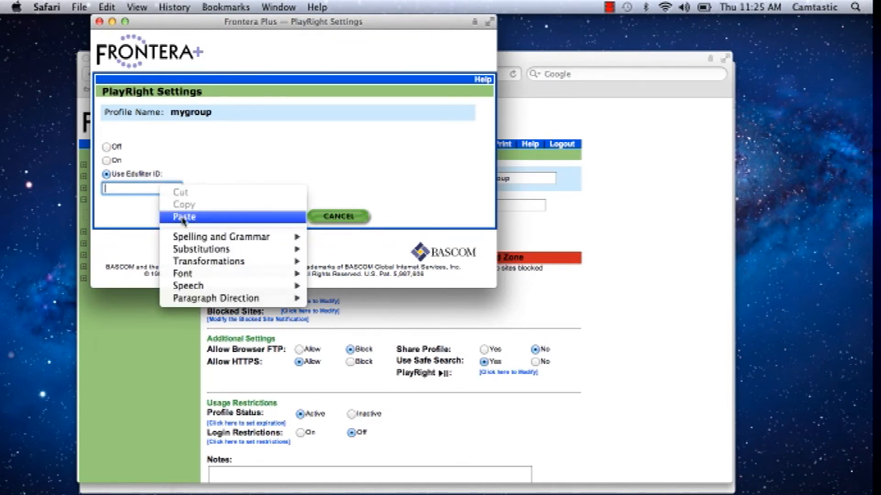
pyautogui.click(183, 216)
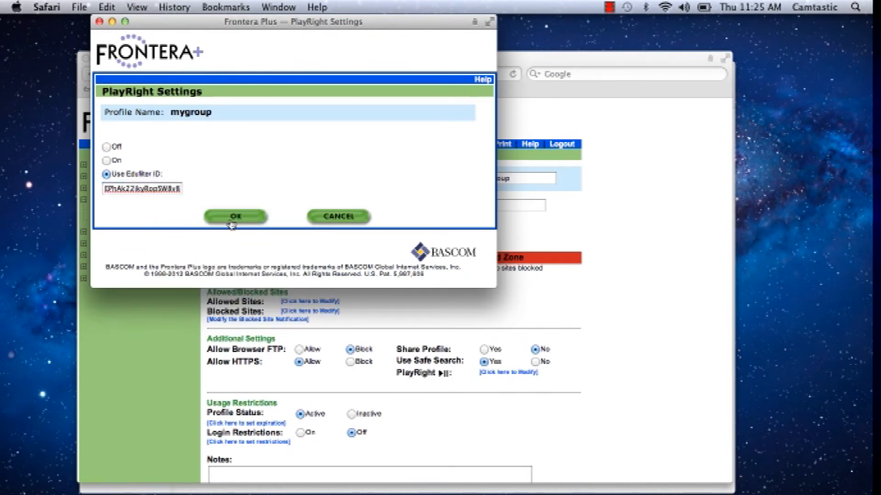
pyautogui.click(235, 217)
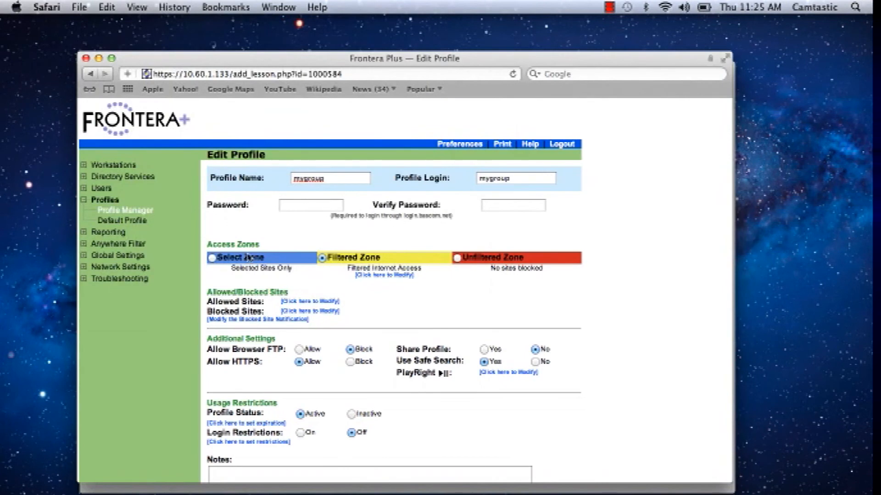
pyautogui.moveTo(456, 440)
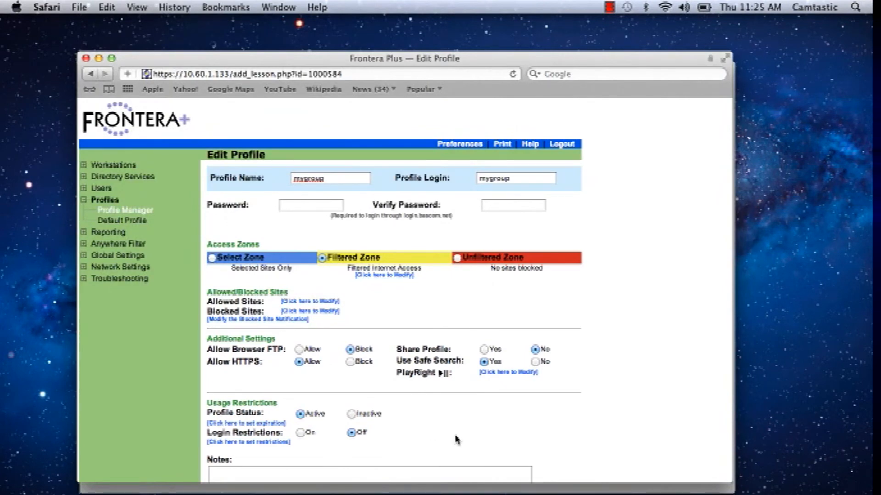
# Save the mygroup profile so Profile Manager reports the changes as saved
pyautogui.scroll(-3)
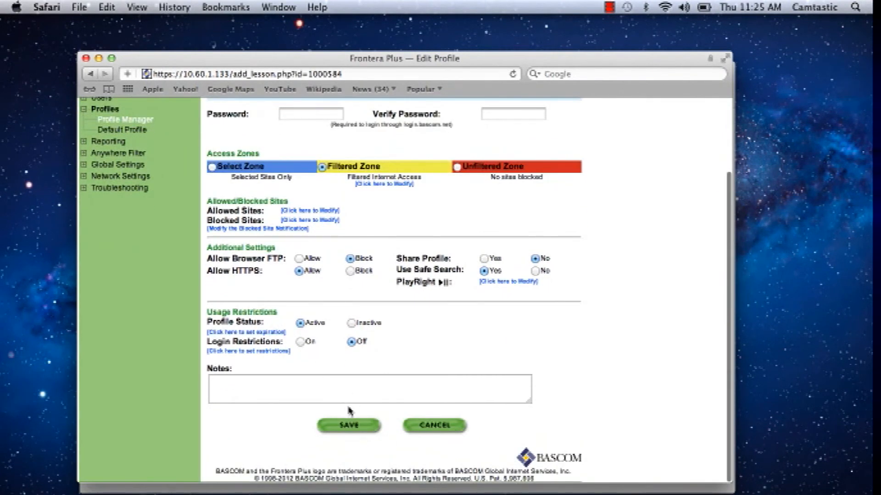
pyautogui.click(349, 425)
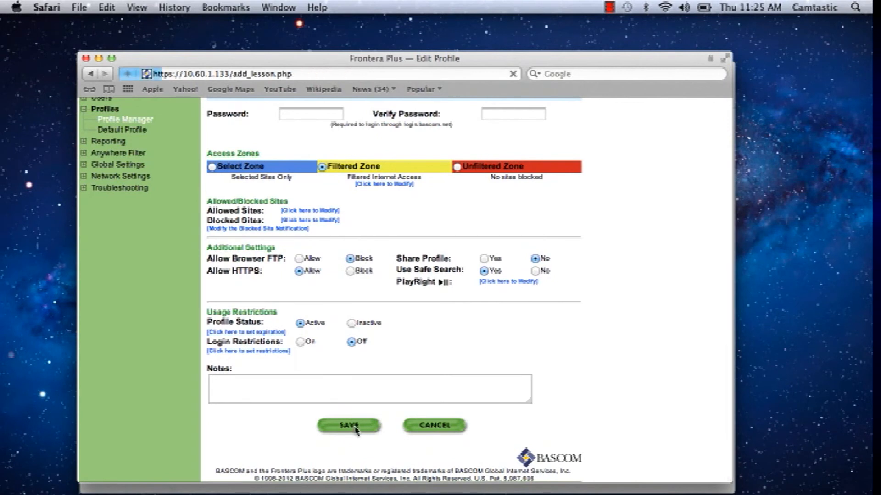
pyautogui.click(349, 424)
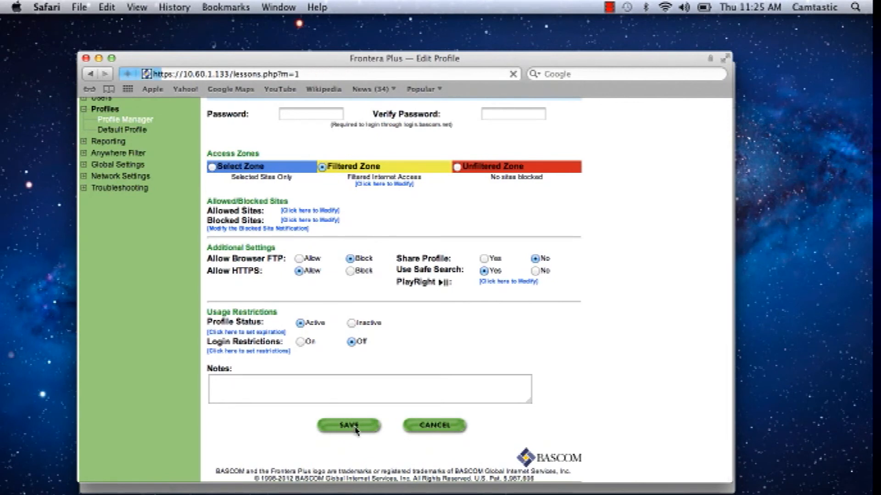
pyautogui.click(349, 425)
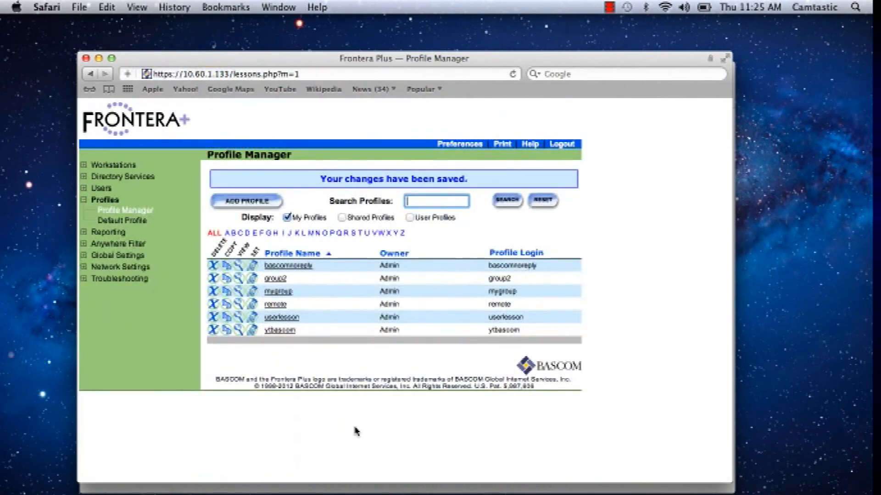